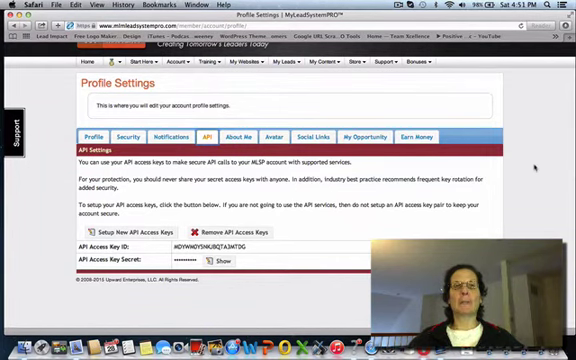
# View the MyLeadSystemPRO API access key ID in Profile Settings.
pyautogui.click(149, 136)
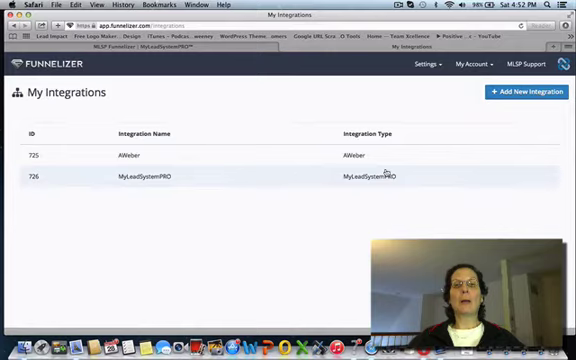
pyautogui.click(527, 92)
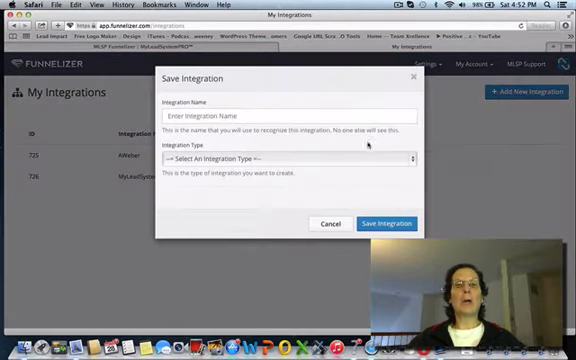
pyautogui.click(286, 159)
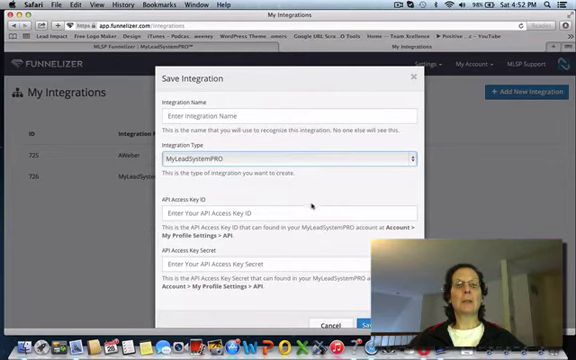
pyautogui.click(287, 213)
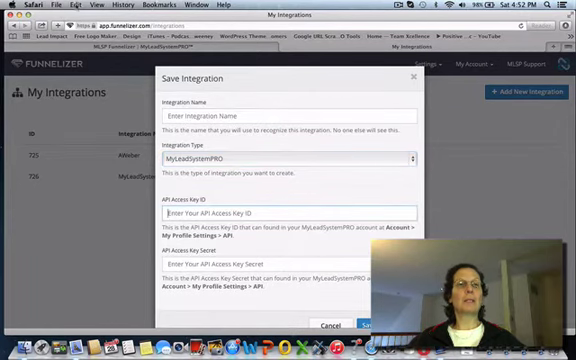
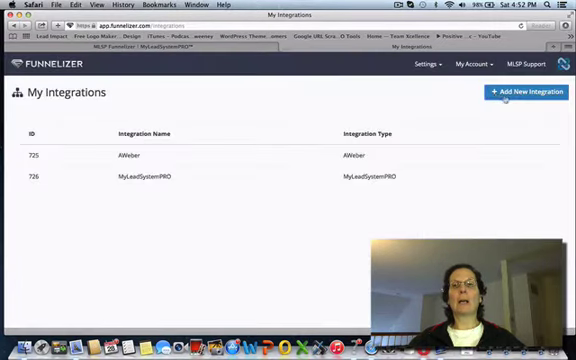
# Add AWeber as a new Funnelizer integration and allow Funnelizer access to the account.
pyautogui.click(524, 91)
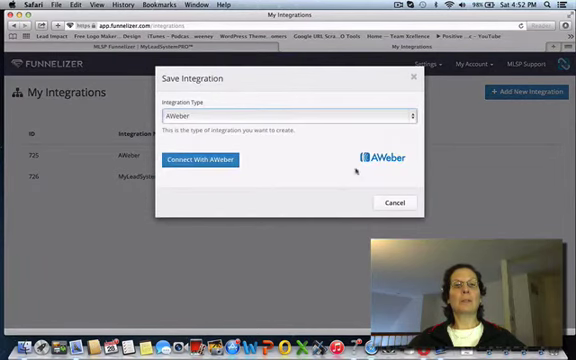
pyautogui.click(205, 160)
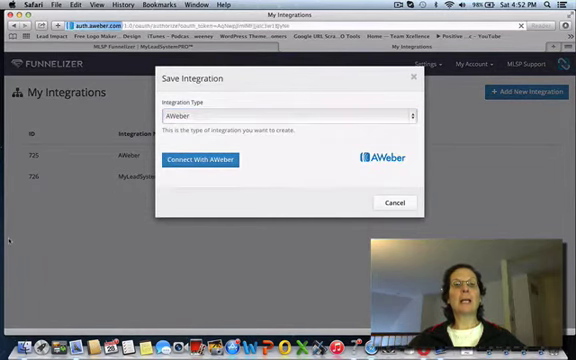
pyautogui.click(202, 159)
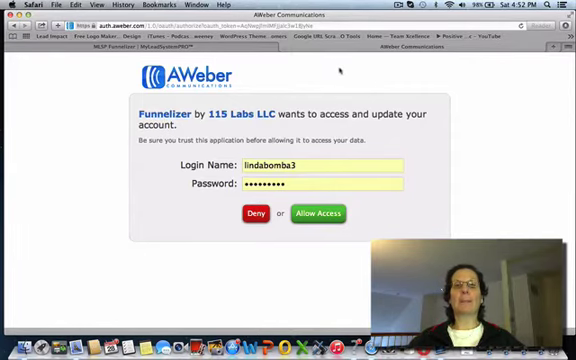
pyautogui.click(318, 214)
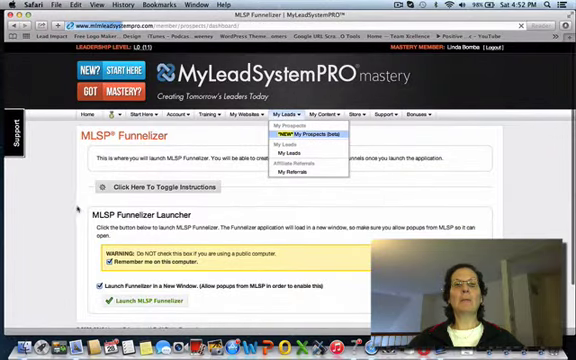
# Open Diane's details from the My Prospects list, dismissing the email popup.
pyautogui.click(271, 130)
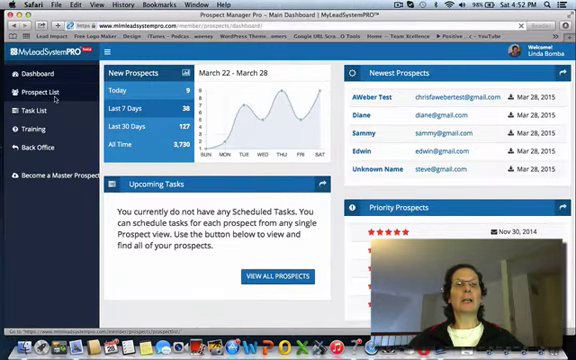
pyautogui.click(50, 90)
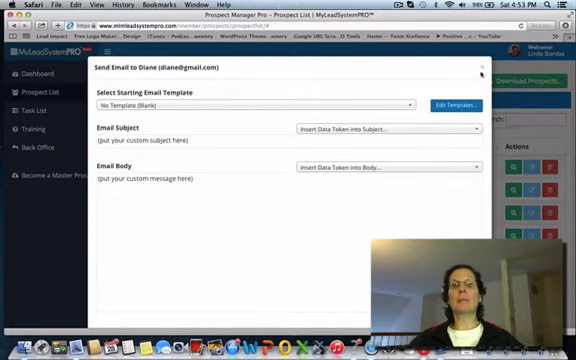
pyautogui.click(480, 67)
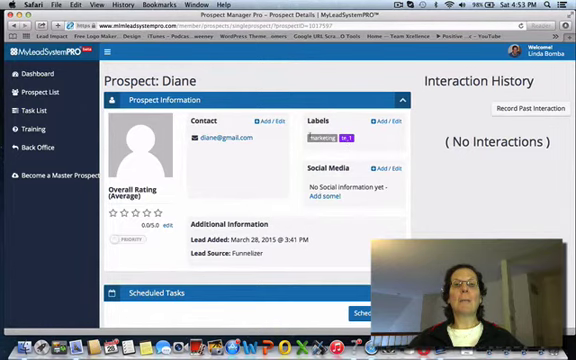
# Create a blue mastery_1 label for Diane and save it.
pyautogui.click(378, 122)
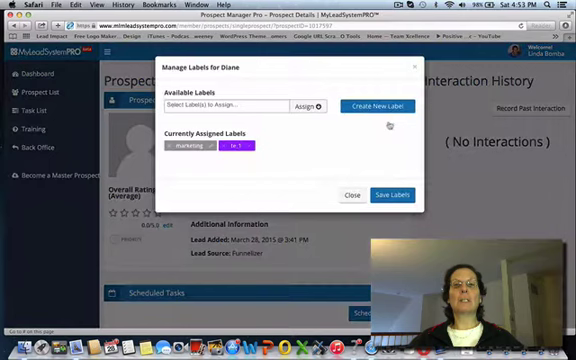
pyautogui.click(225, 105)
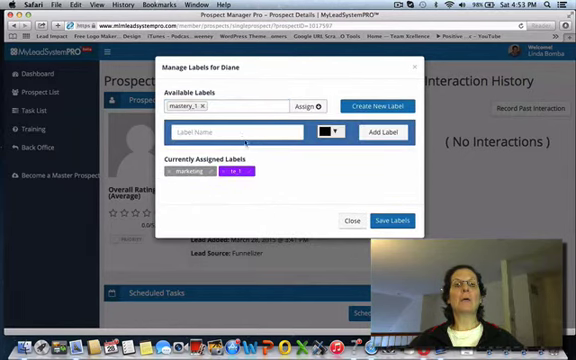
pyautogui.write('mastery_l')
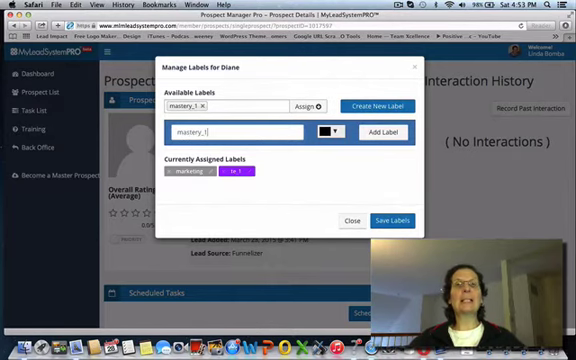
pyautogui.click(340, 132)
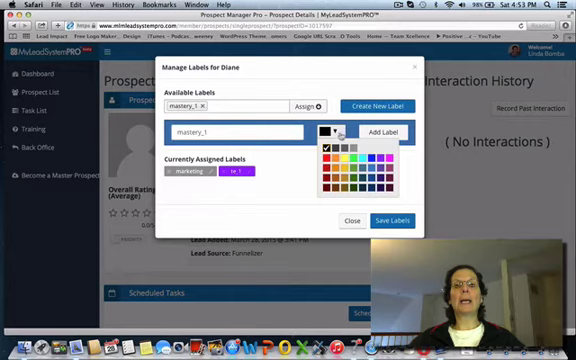
pyautogui.click(333, 161)
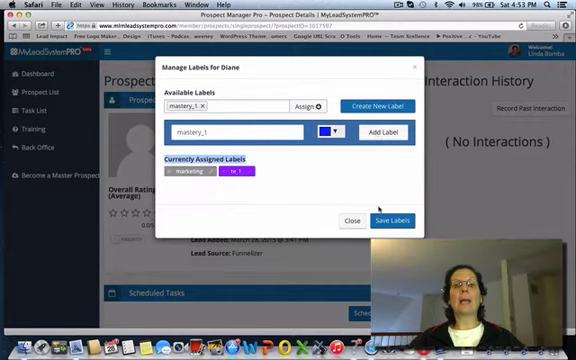
pyautogui.click(378, 131)
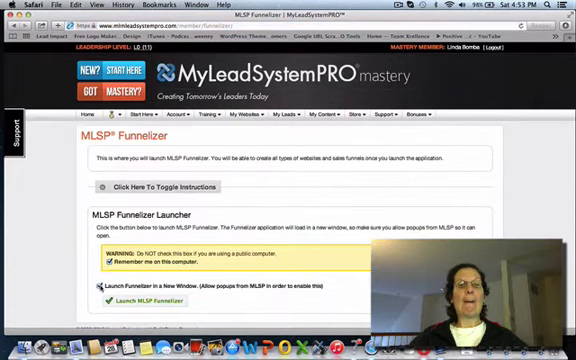
# Launch Funnelizer from MyLeadSystemPRO and open the tricks page in the editor.
pyautogui.click(130, 322)
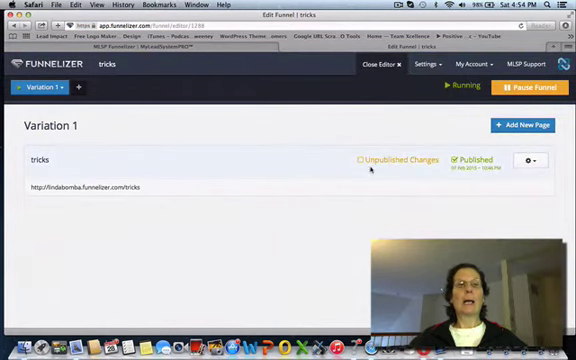
pyautogui.click(531, 160)
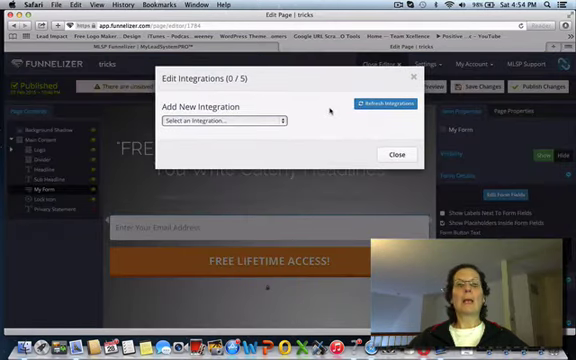
# Route the tricks form's leads to AWeber's mastery_1 list, refresh lists, and close integrations.
pyautogui.click(227, 120)
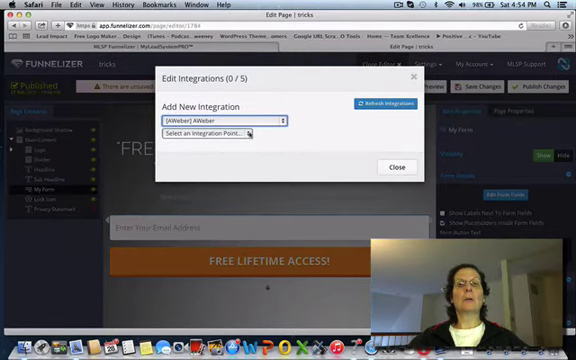
pyautogui.click(205, 132)
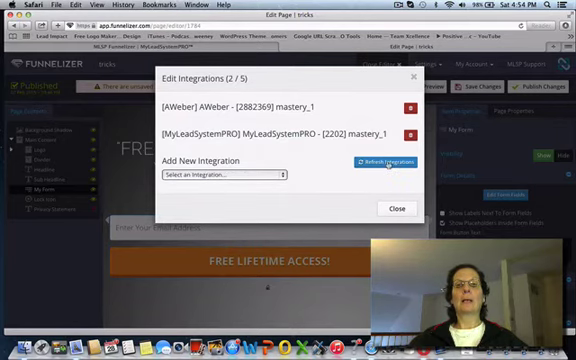
pyautogui.click(398, 208)
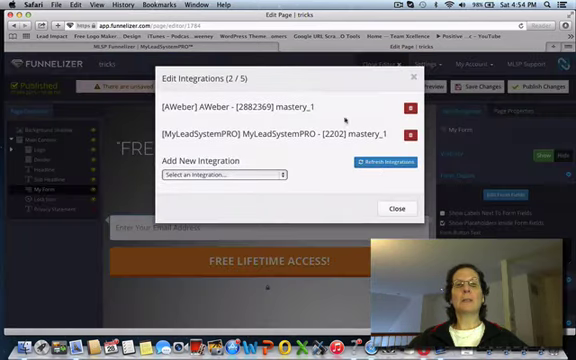
pyautogui.click(398, 208)
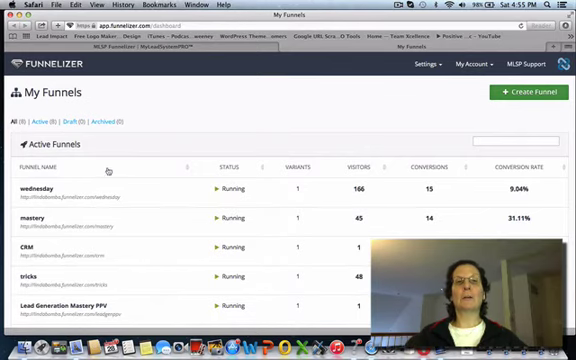
# Scroll the funnels list, then go to Settings > Integrations.
pyautogui.scroll(-3)
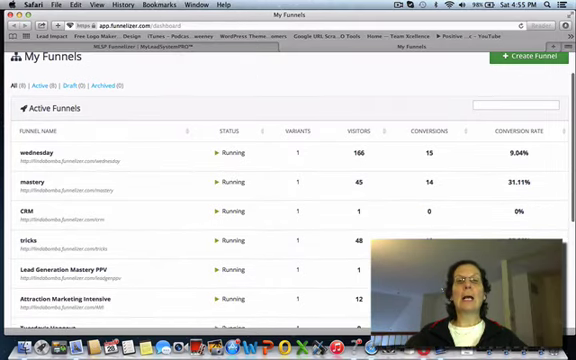
pyautogui.scroll(-3)
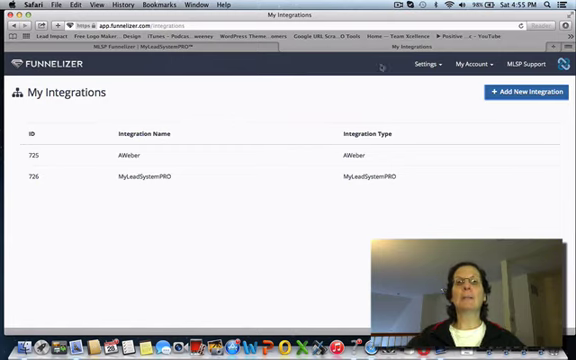
pyautogui.click(530, 10)
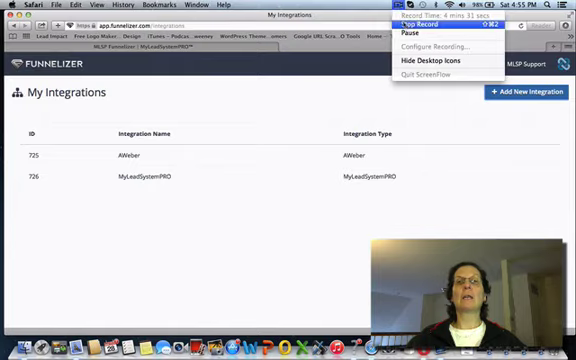